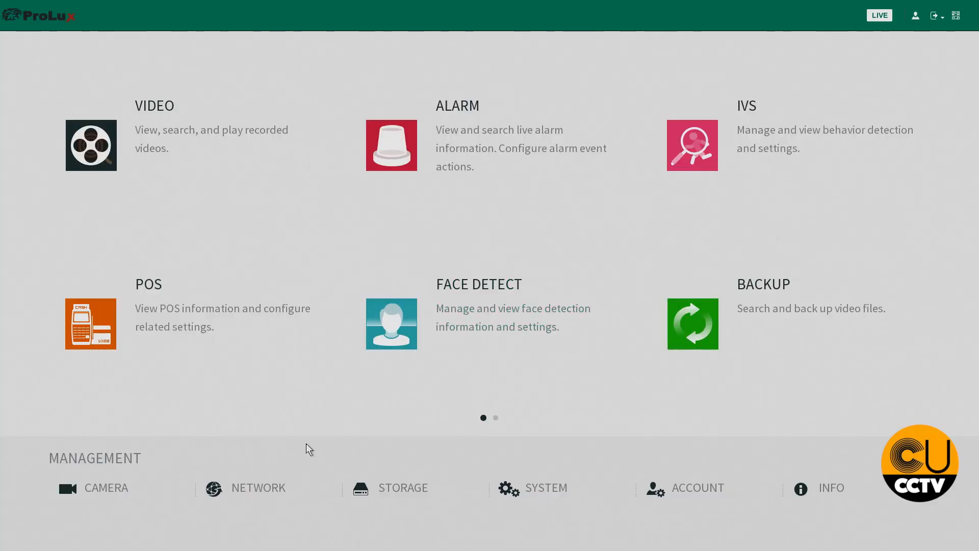
Open the recorder's NETWORK settings from the main menu, showing the TCP/IP page.
left_click(257, 487)
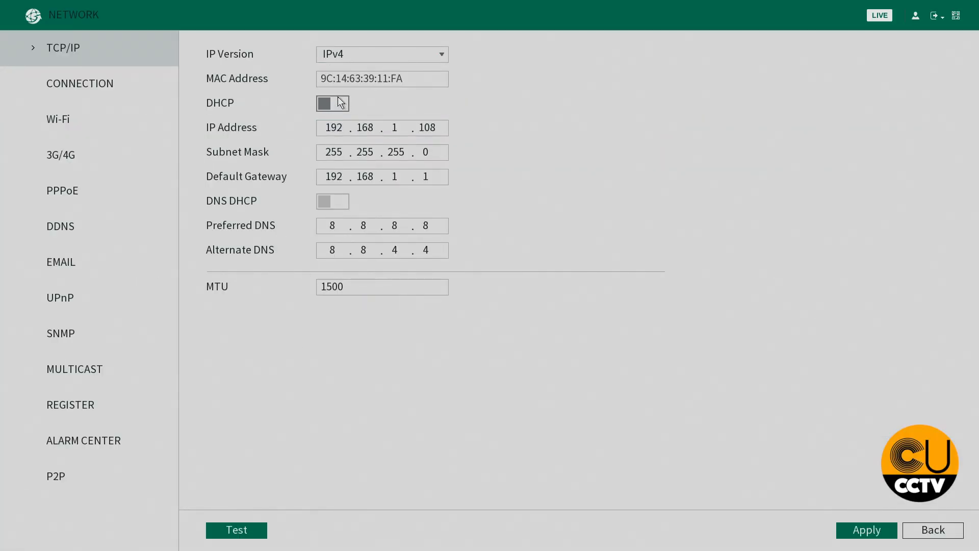
Switch DHCP and DNS DHCP on so addresses are obtained automatically, and apply.
left_click(332, 102)
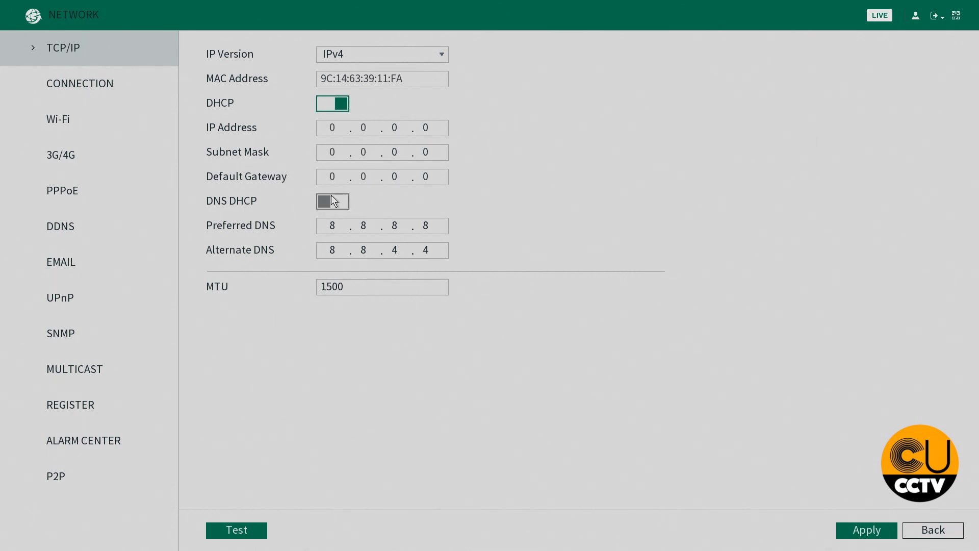
left_click(332, 200)
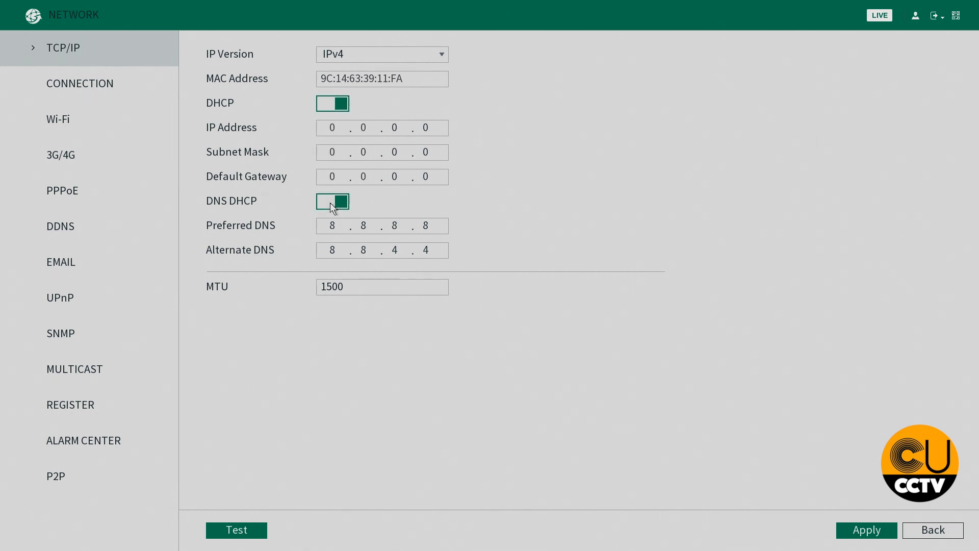
left_click(332, 201)
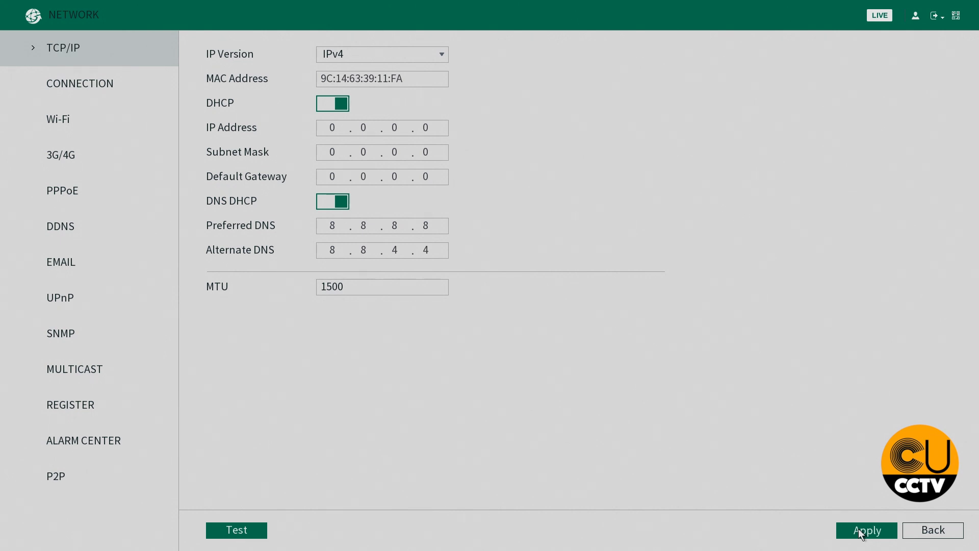
mouse_move(739, 428)
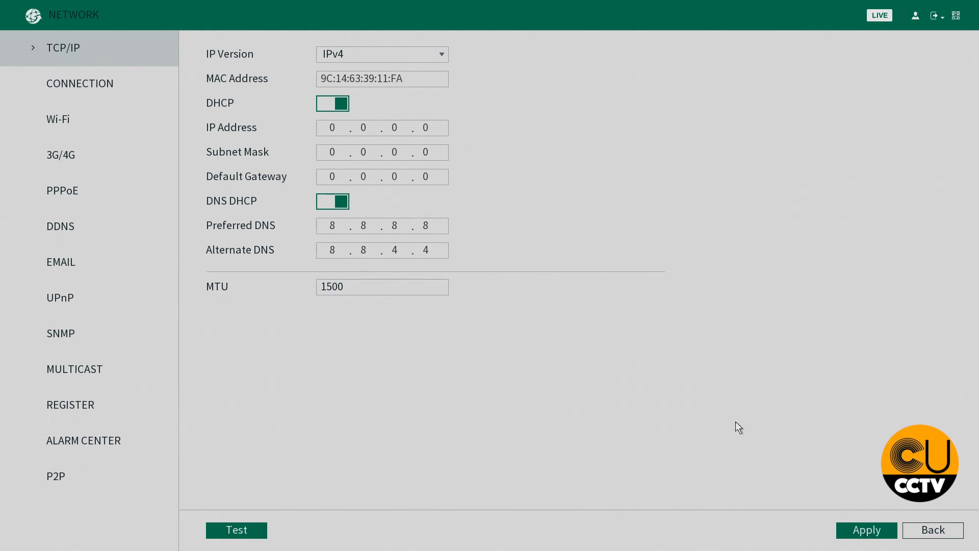
mouse_move(68, 515)
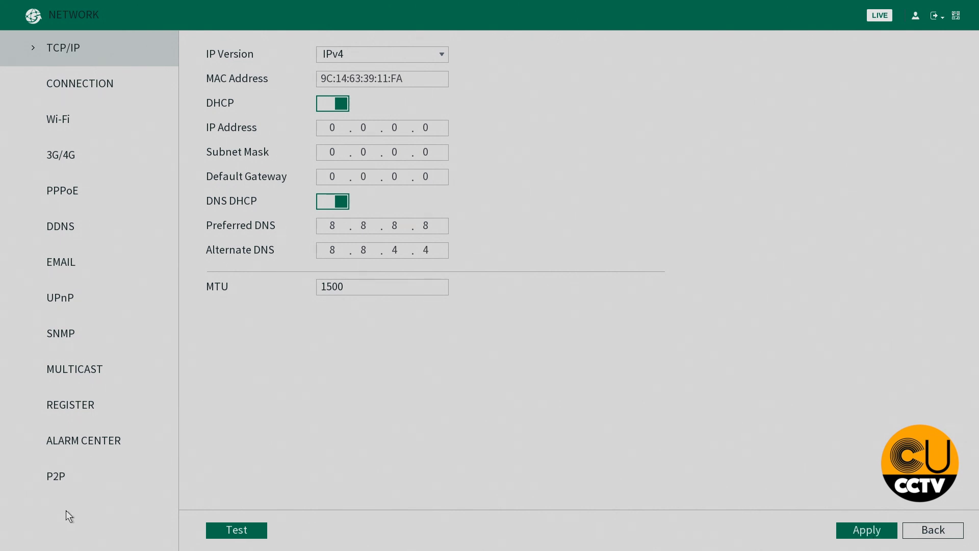
Enable P2P remote access and apply it so the status reads Online.
left_click(55, 476)
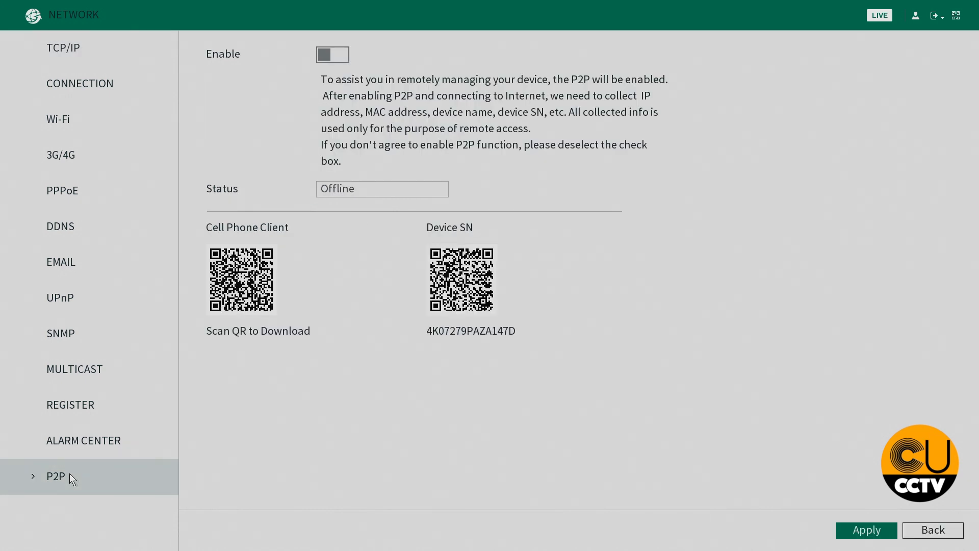
left_click(332, 55)
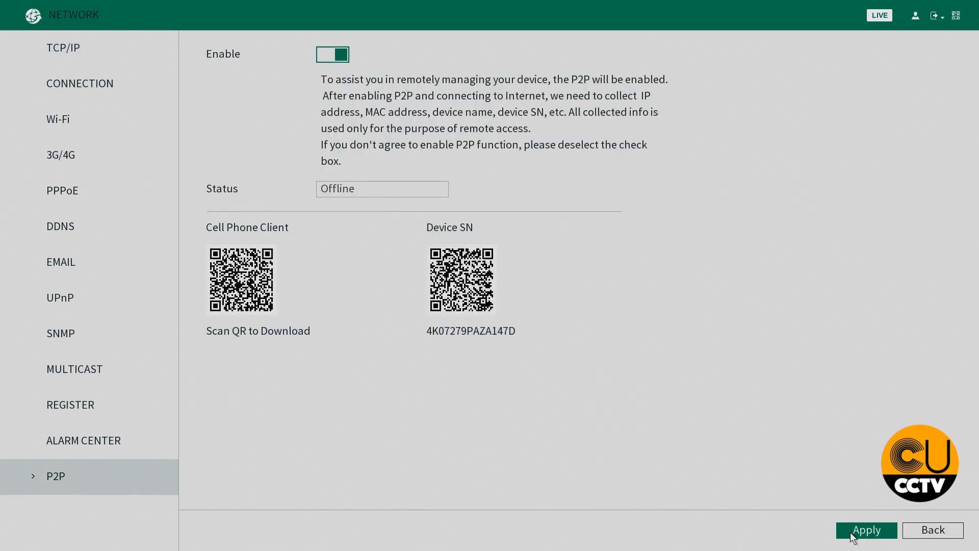
mouse_move(876, 541)
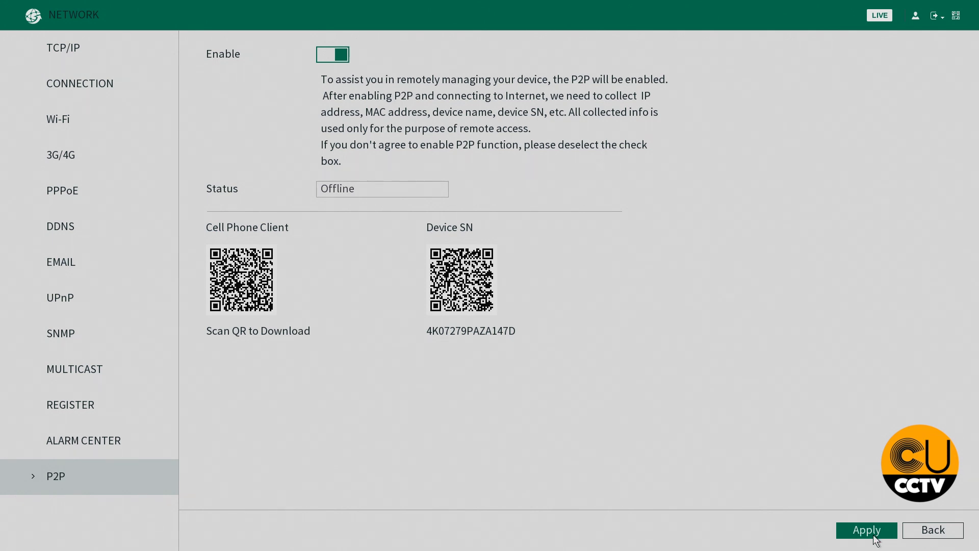
right_click(500, 294)
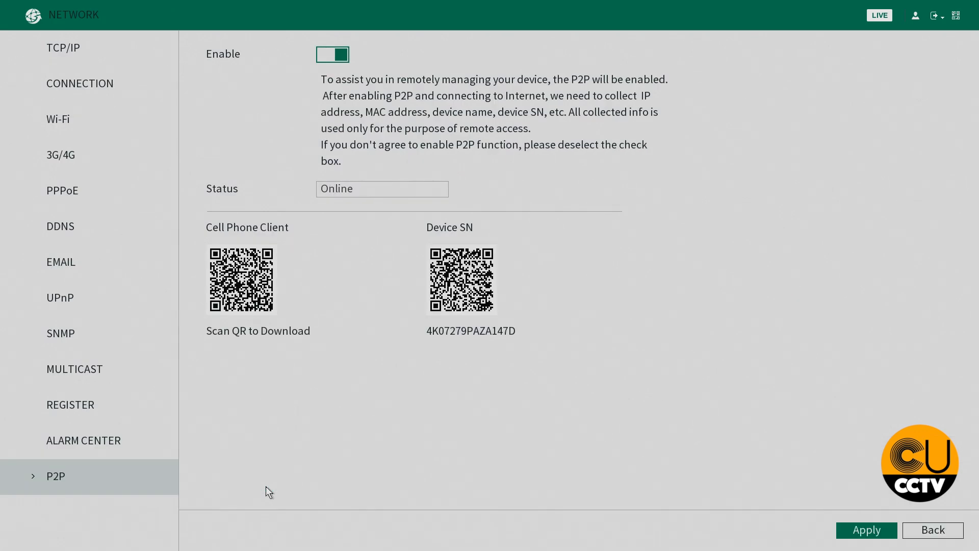
mouse_move(320, 133)
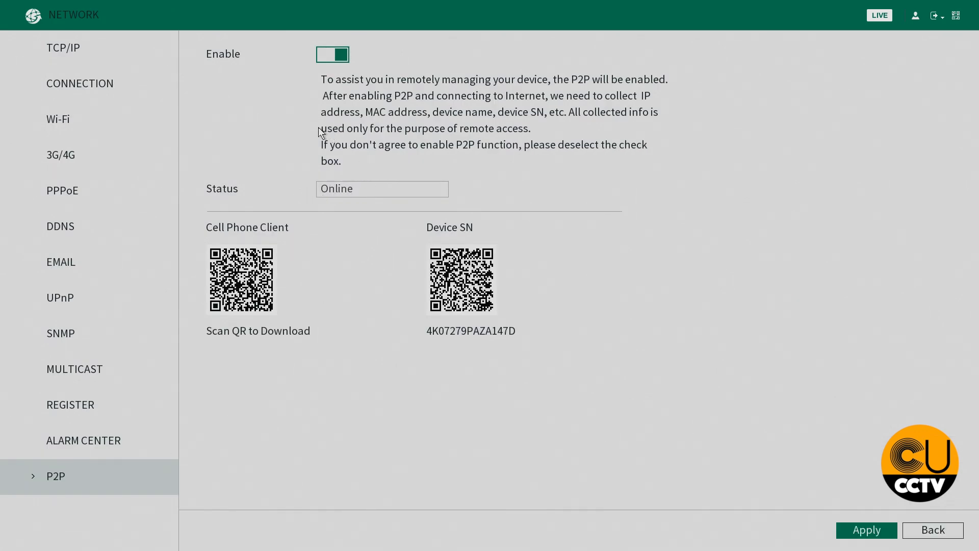
Run the TCP/IP network test, confirming 192.168.1.42 reaches gateway 192.168.1.1.
left_click(62, 48)
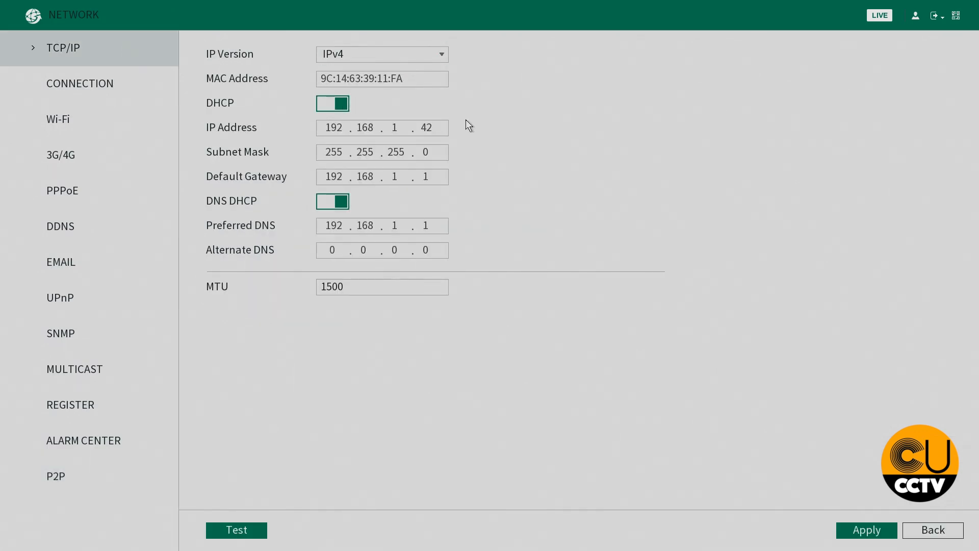
mouse_move(320, 514)
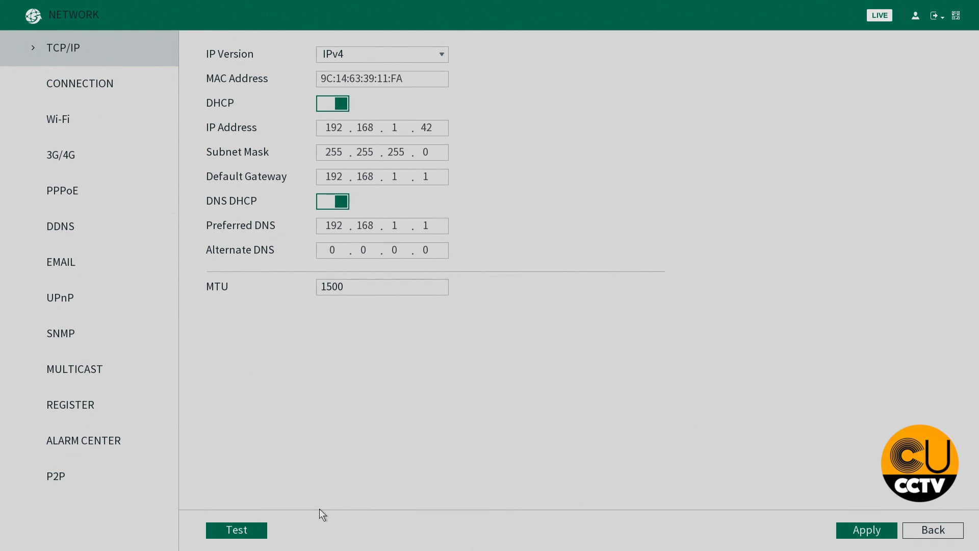
left_click(236, 529)
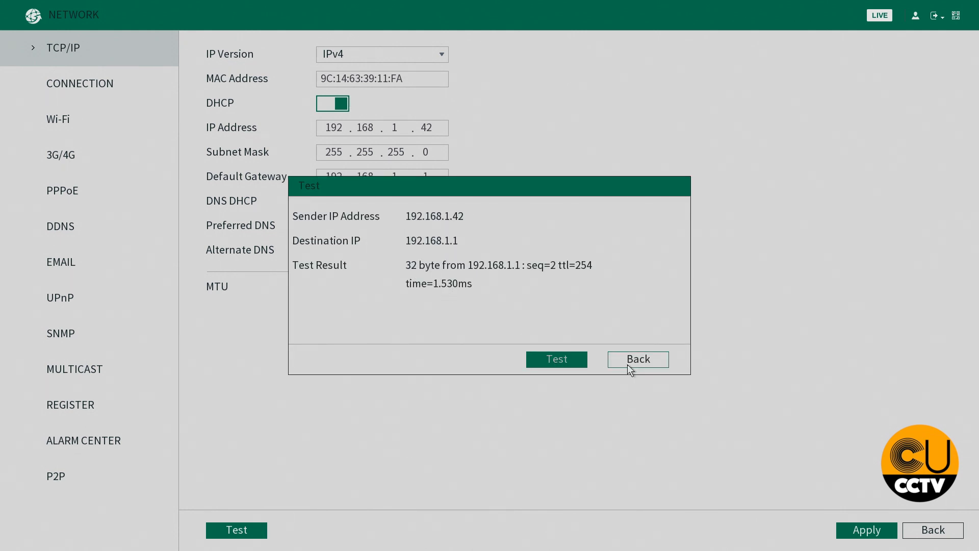
Return to the P2P page showing Online status and the device QR codes.
left_click(55, 476)
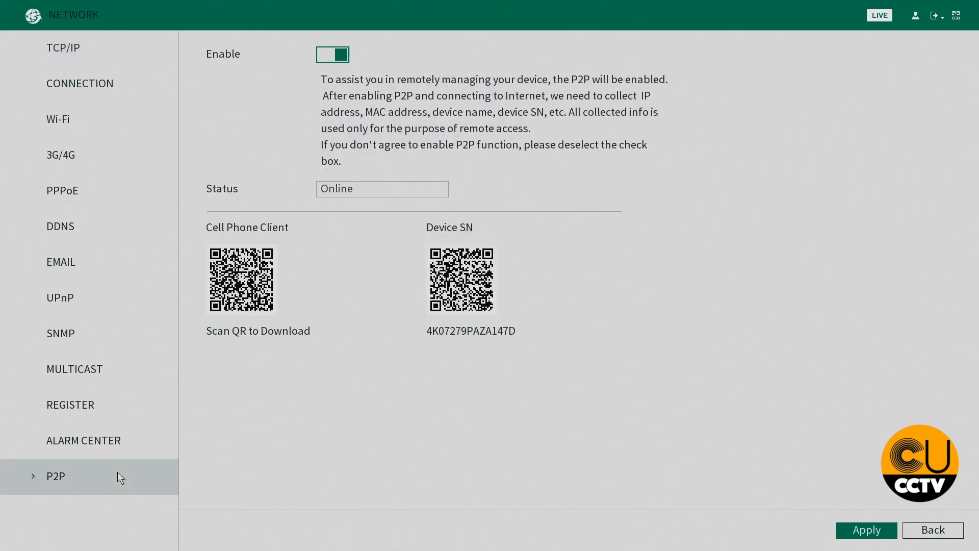
mouse_move(402, 214)
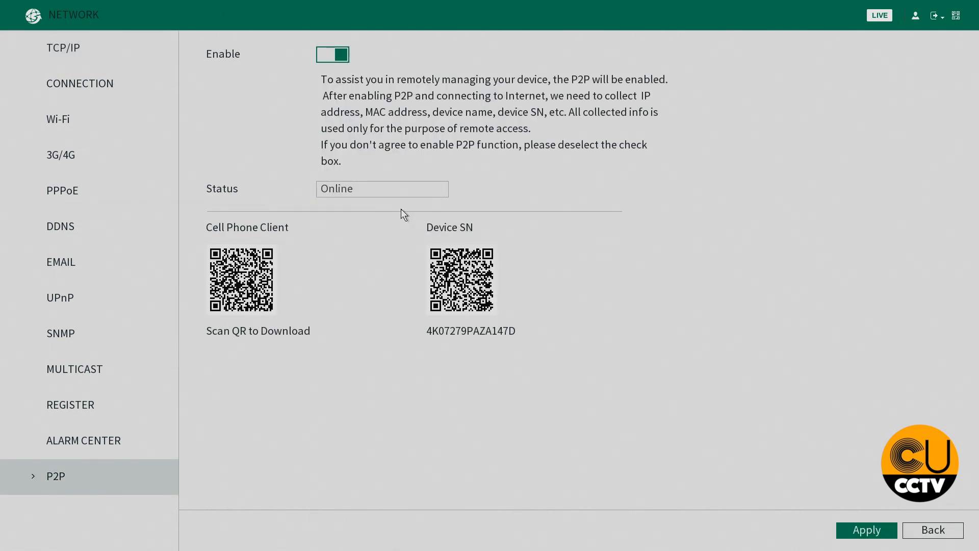
mouse_move(479, 226)
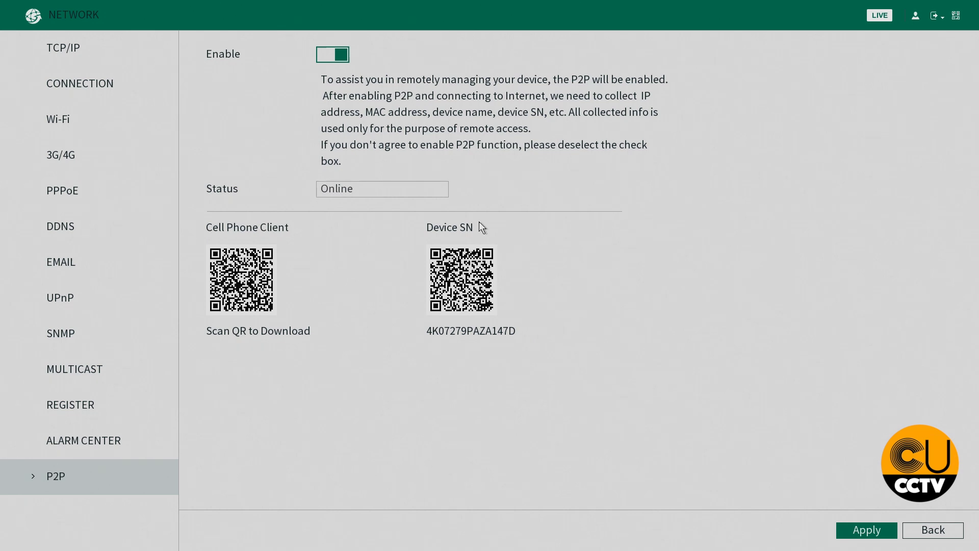